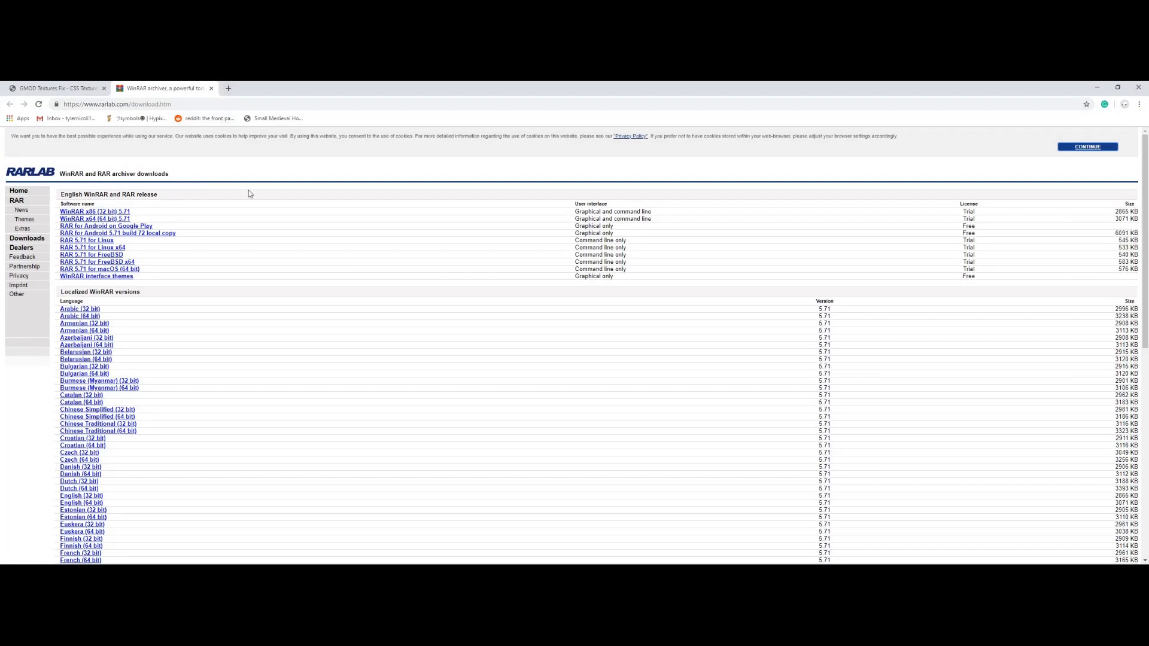
mouse_move(157, 205)
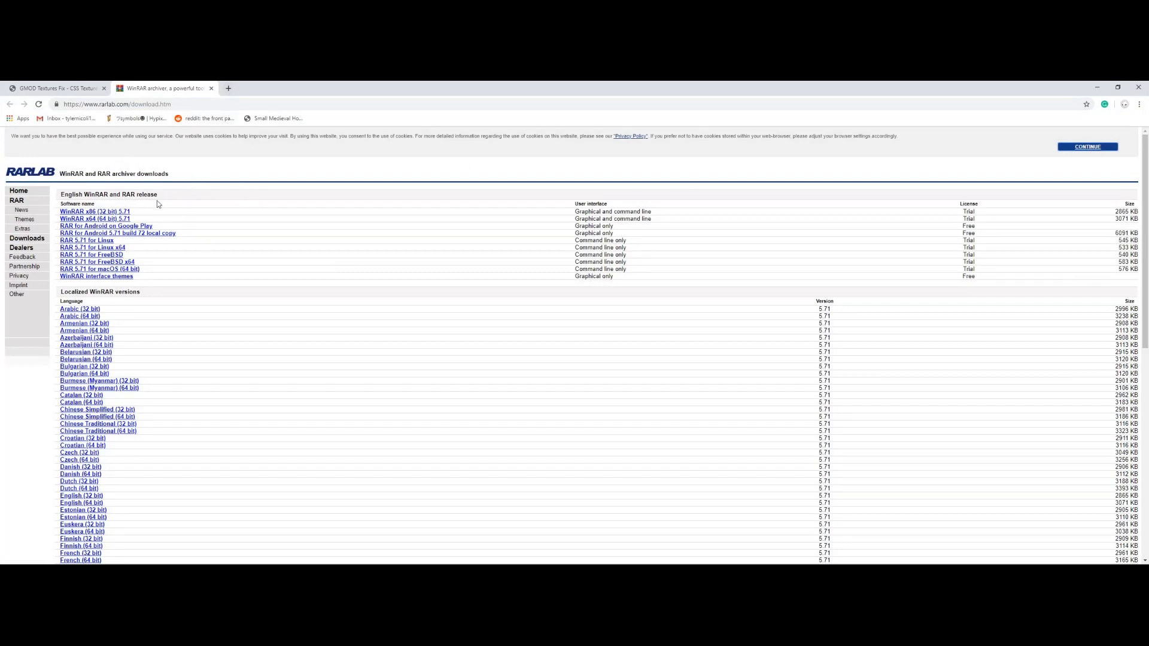
mouse_move(103, 226)
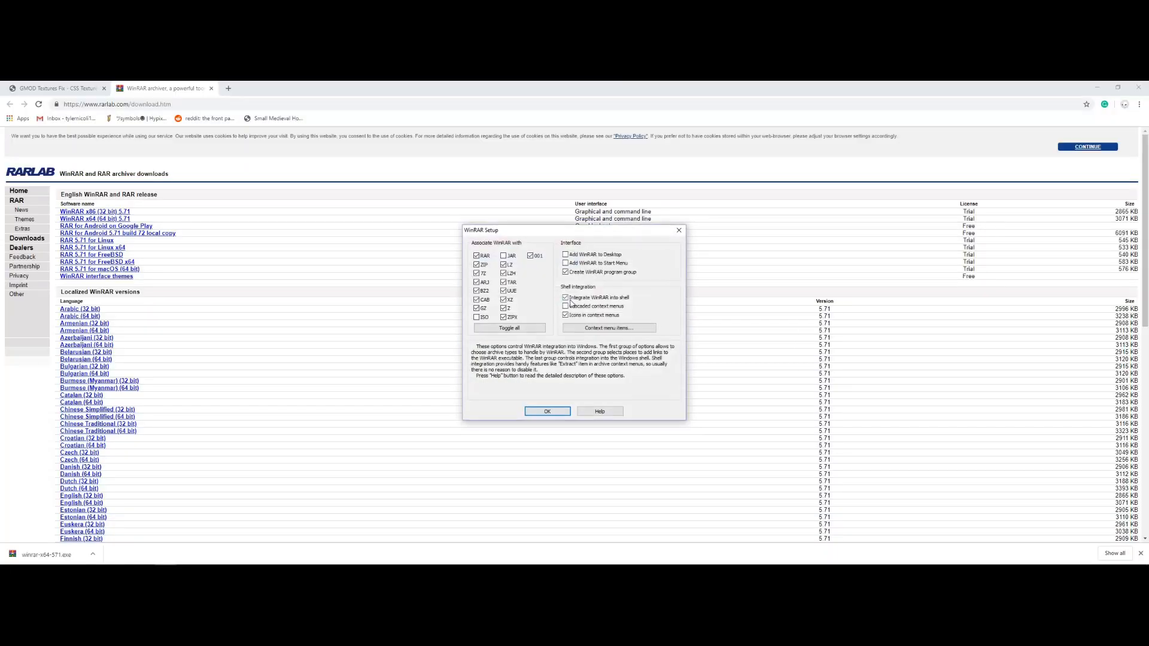
Accept the default WinRAR x64 archive associations and finish the installation.
left_click(546, 411)
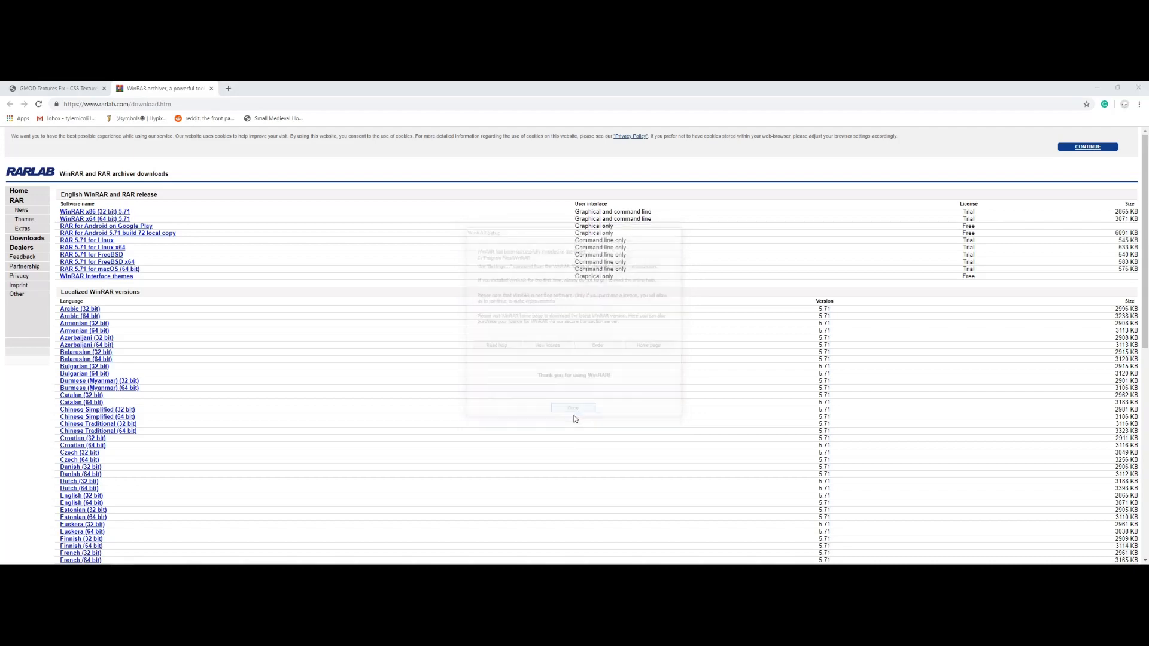
left_click(57, 88)
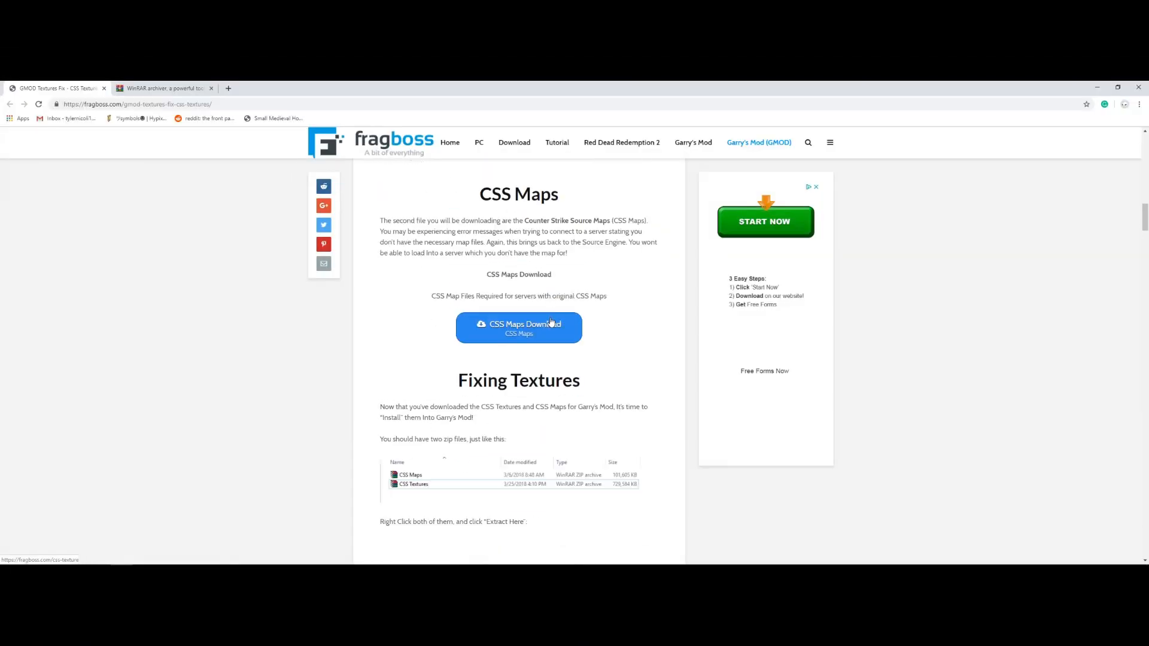
Scroll the CSS Textures page and start the CSS TEXTURES DOWNLOAD.
scroll("down", 3)
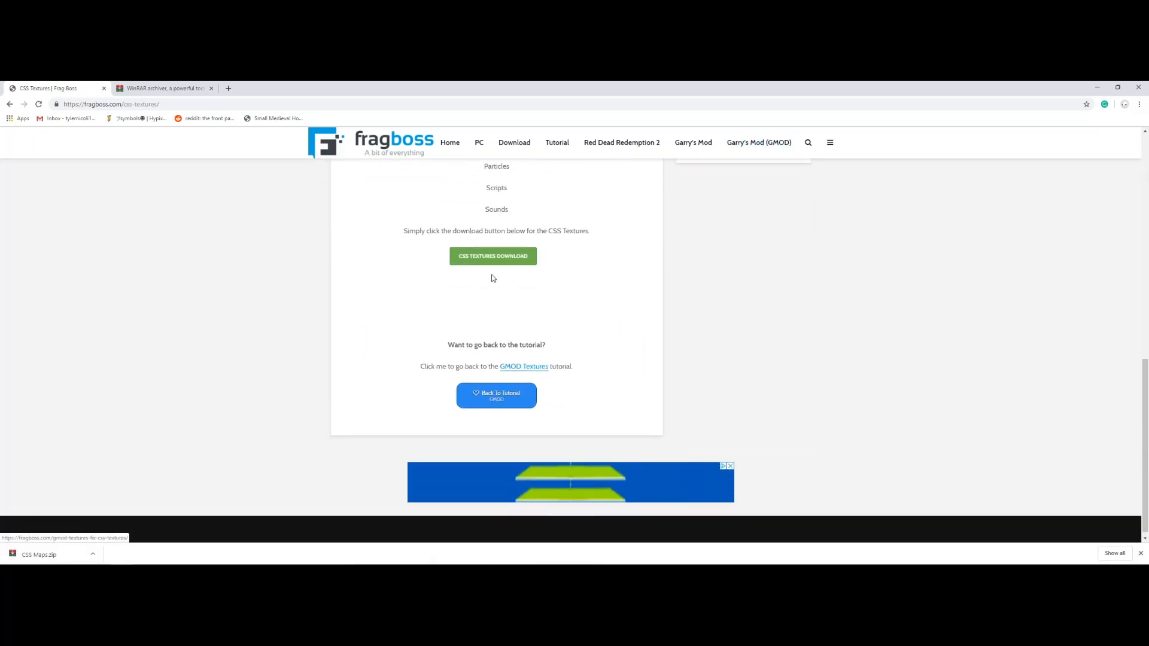
left_click(493, 256)
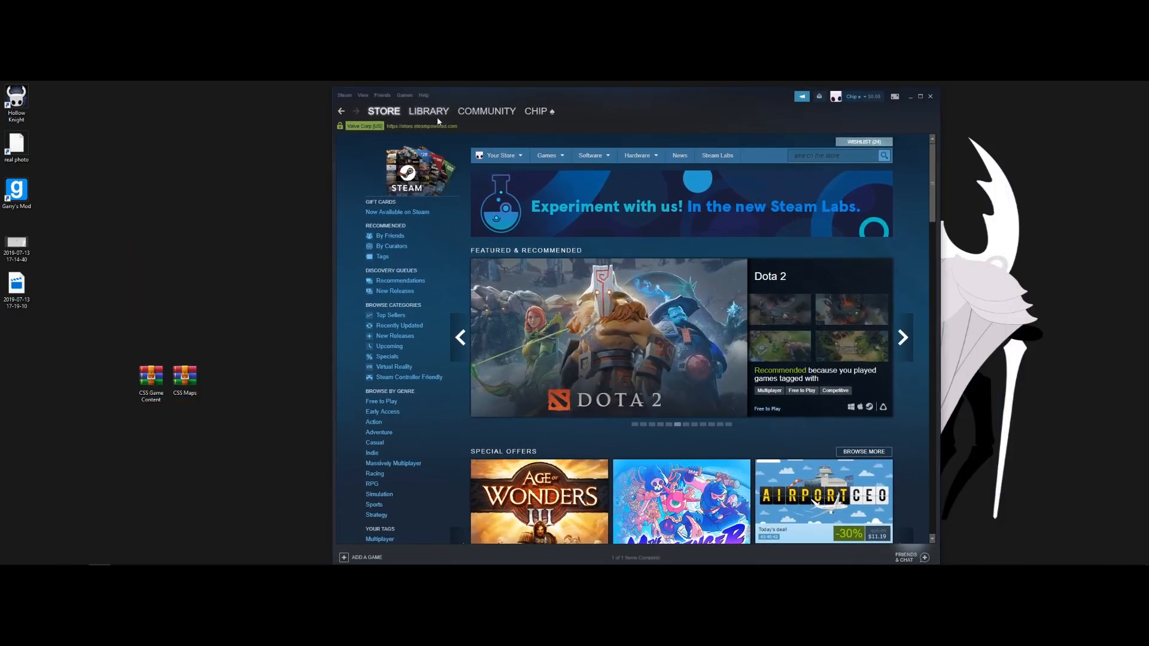
Browse Garry's Mod's local files from its Steam Library properties.
right_click(355, 234)
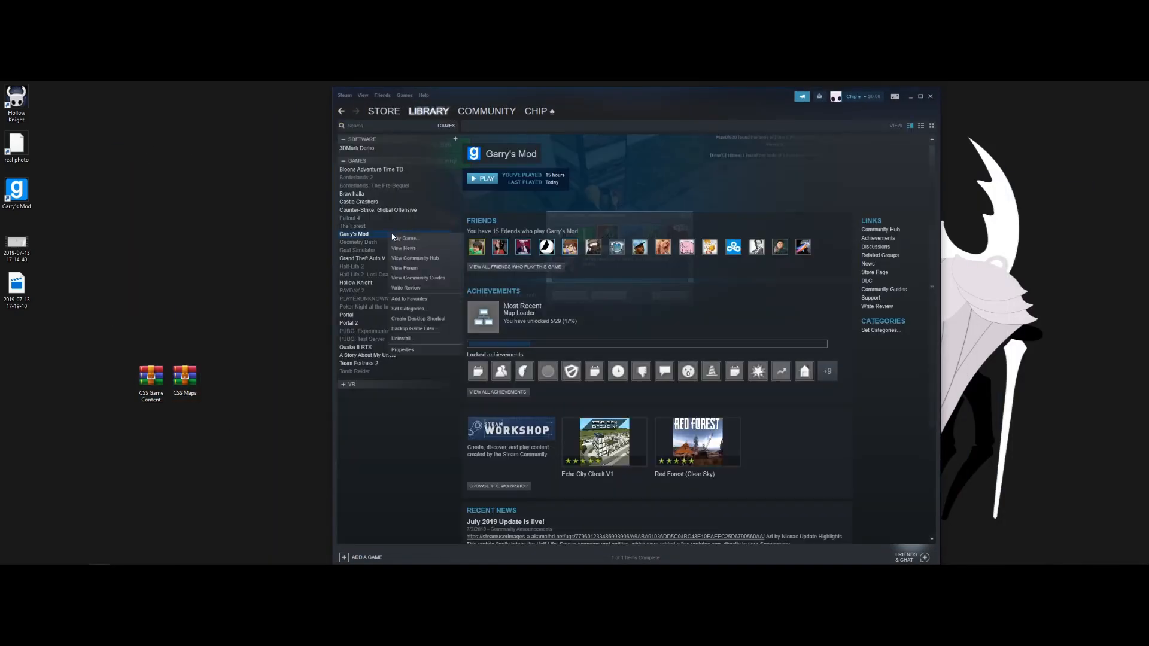
left_click(401, 349)
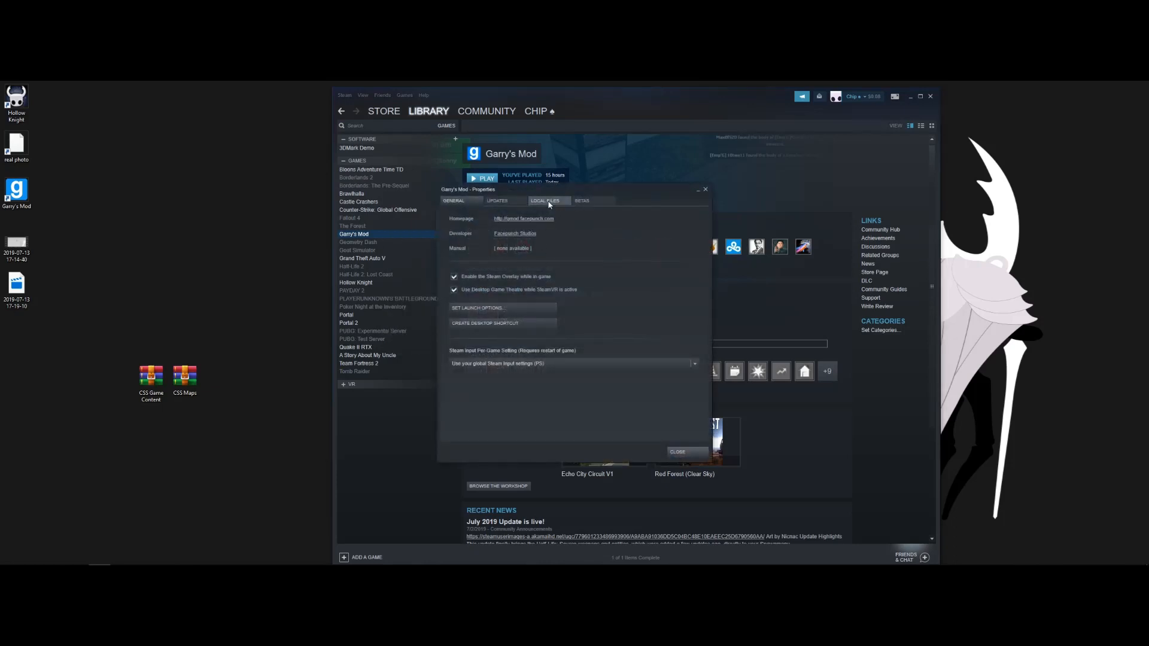
left_click(545, 200)
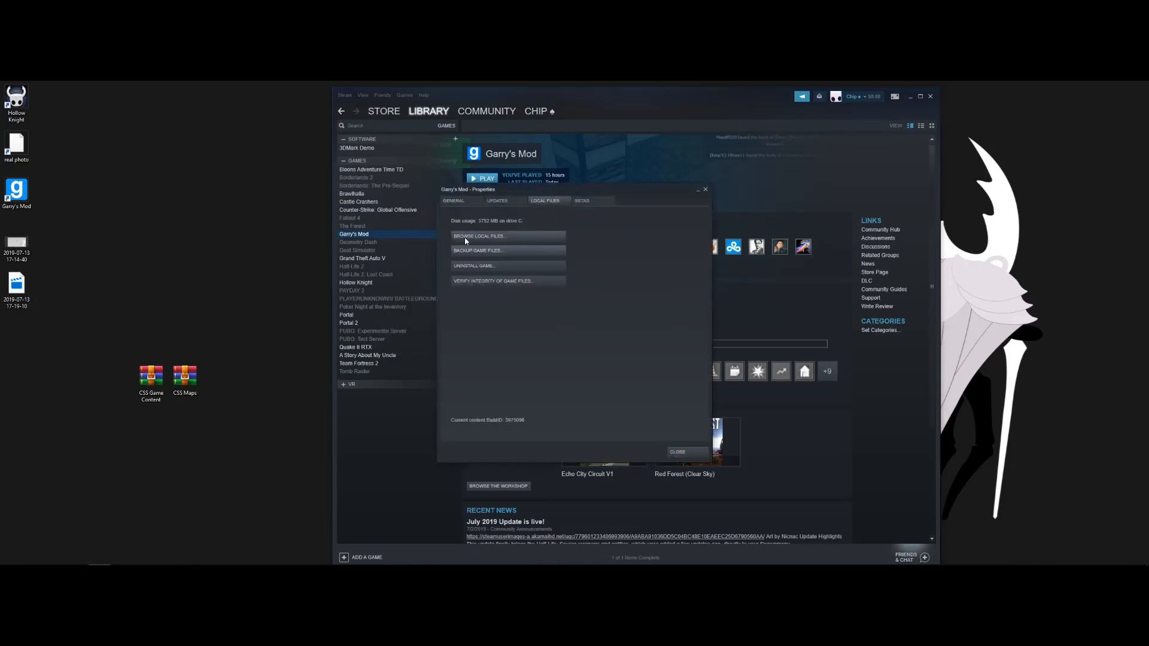
left_click(479, 236)
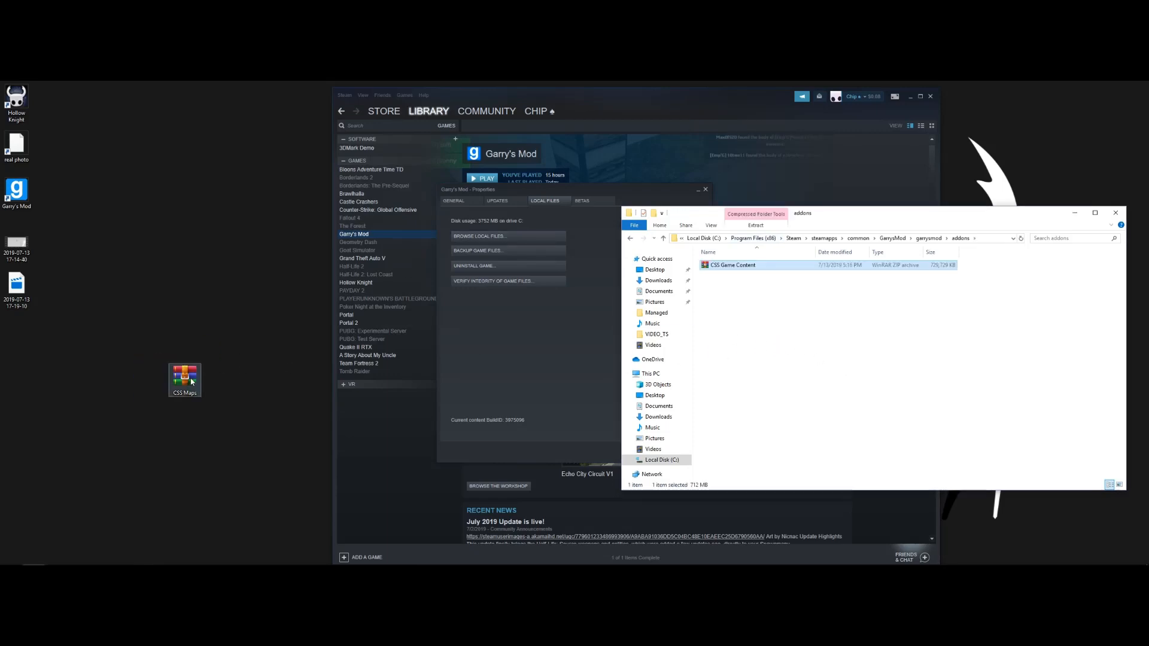
Extract the CSS Game Content and CSS Maps archives inside garrysmod\addons.
right_click(770, 269)
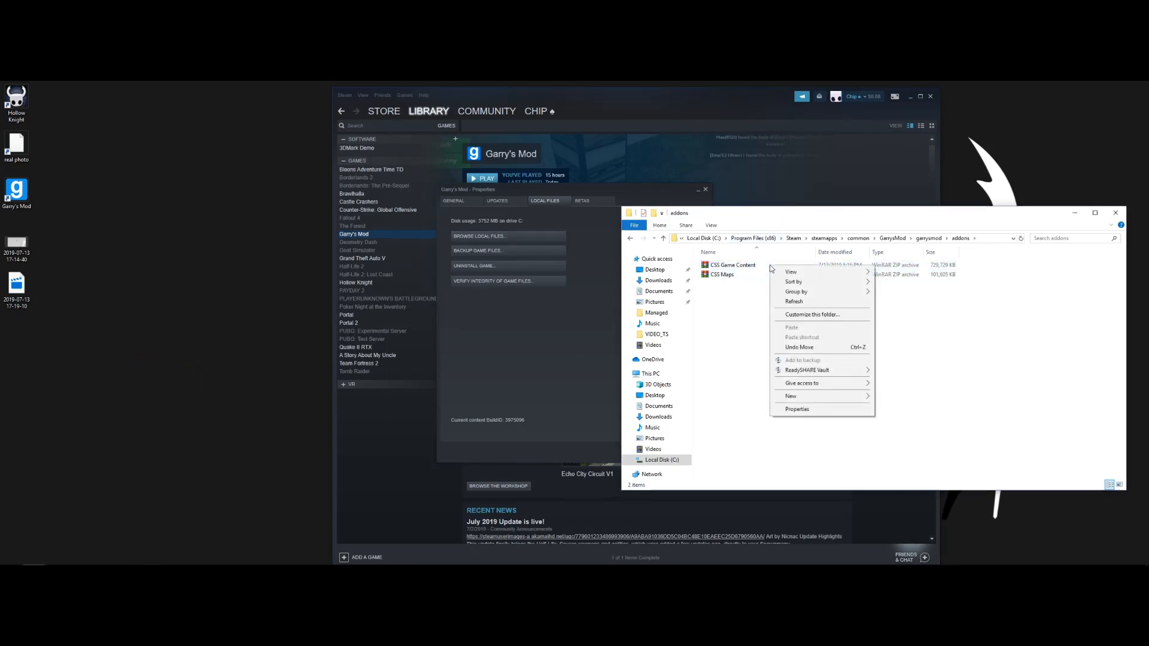
right_click(730, 264)
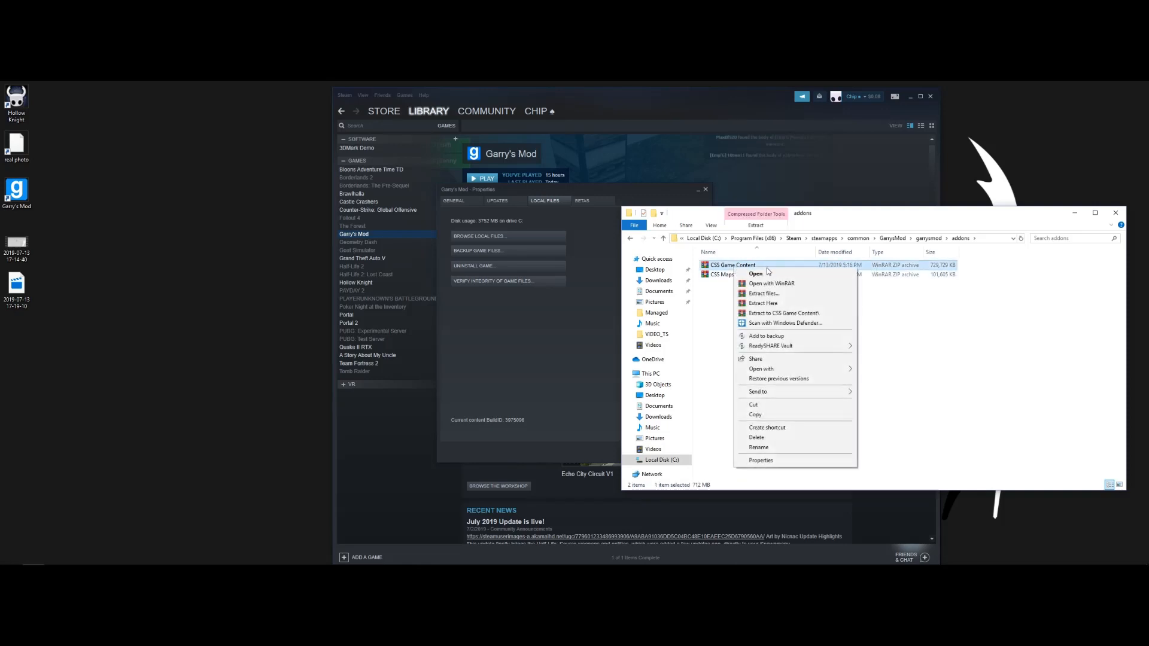
mouse_move(797, 305)
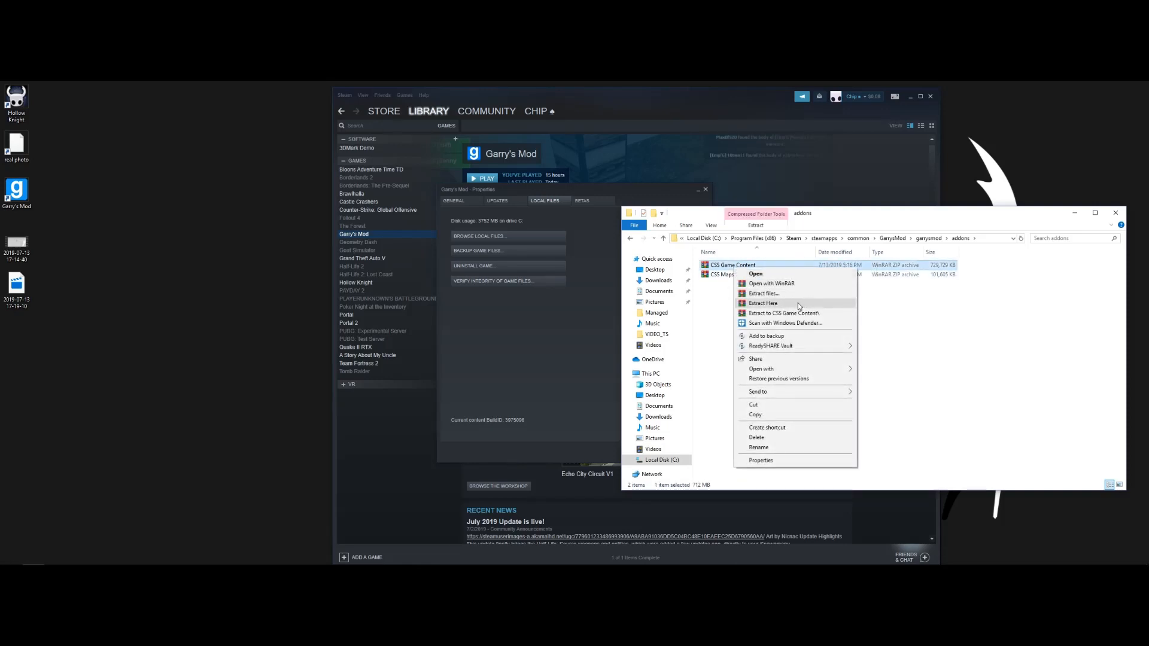
left_click(763, 303)
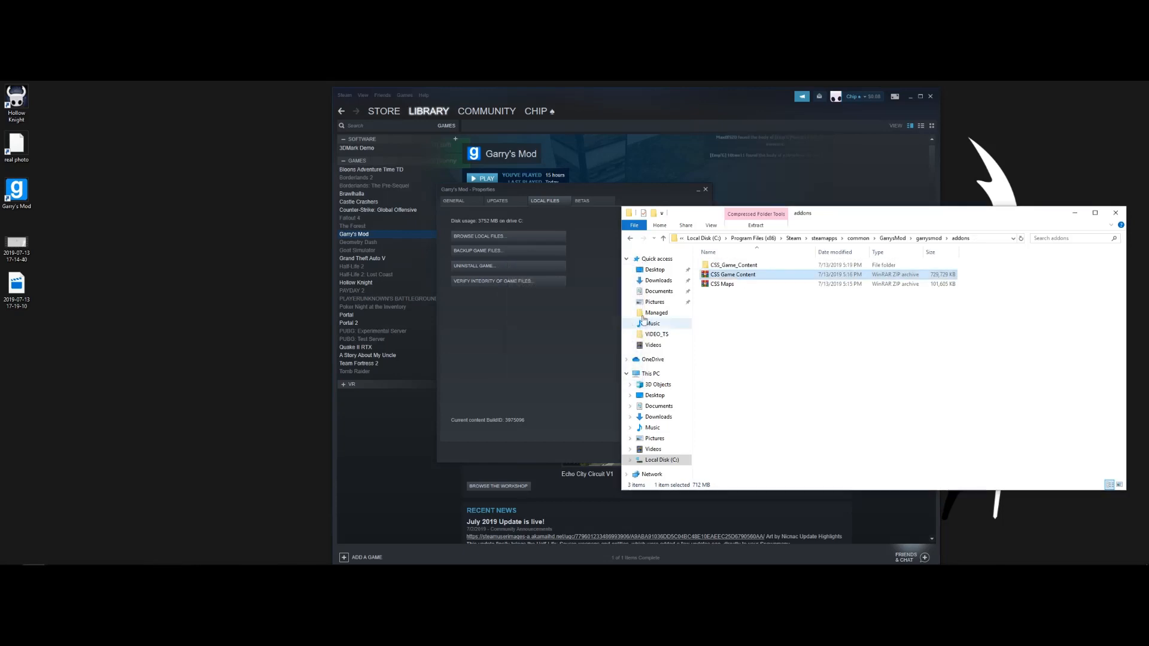
right_click(733, 284)
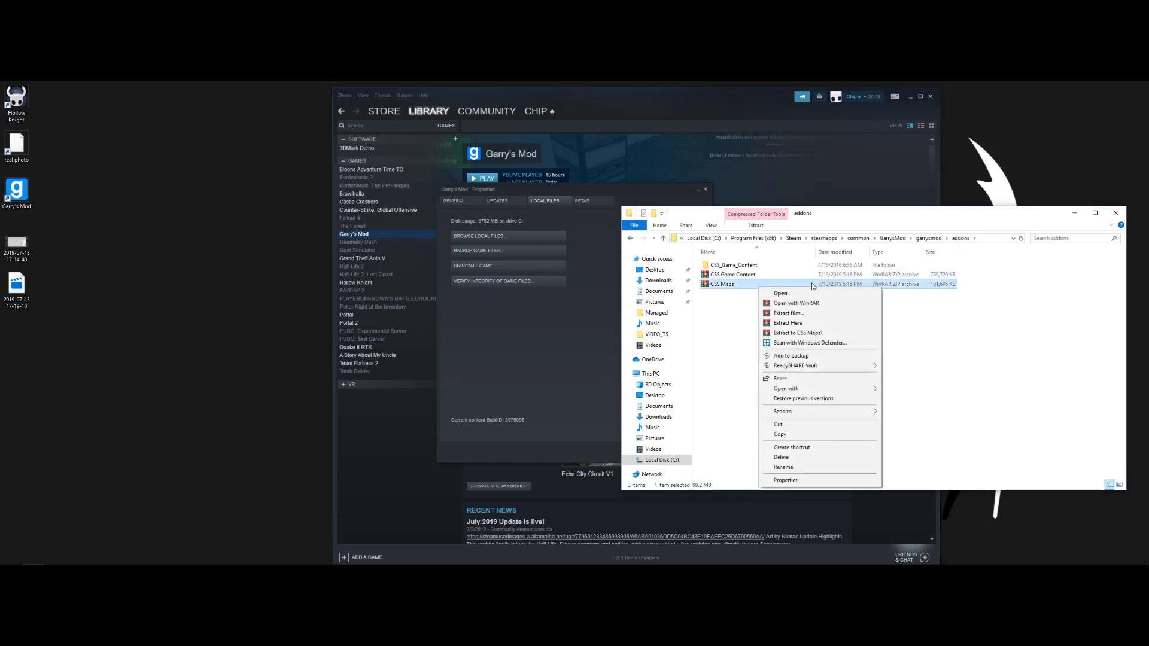
left_click(787, 323)
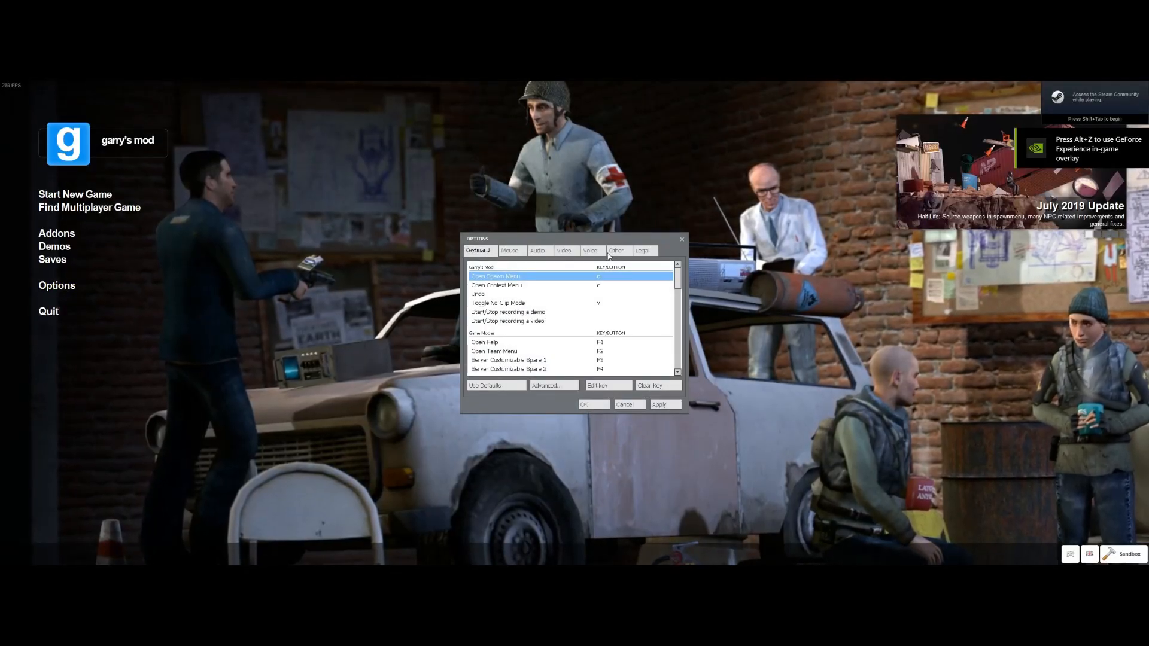
Set custom content downloads to 'Allow all custom files from server' under Options > Other.
left_click(617, 251)
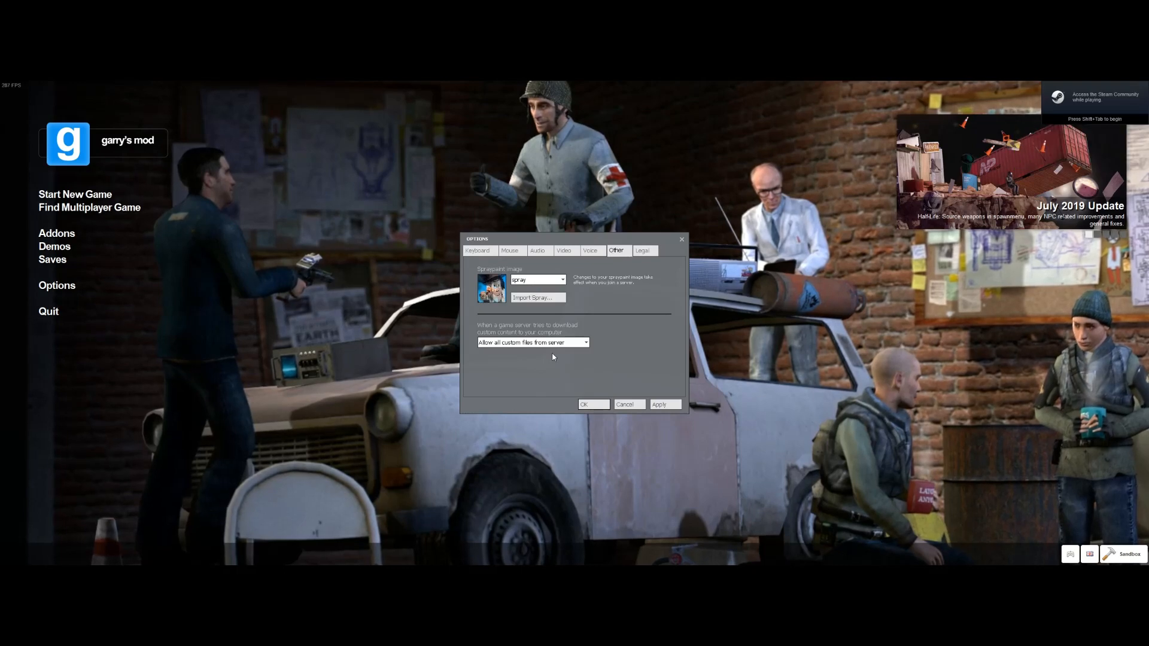
left_click(584, 342)
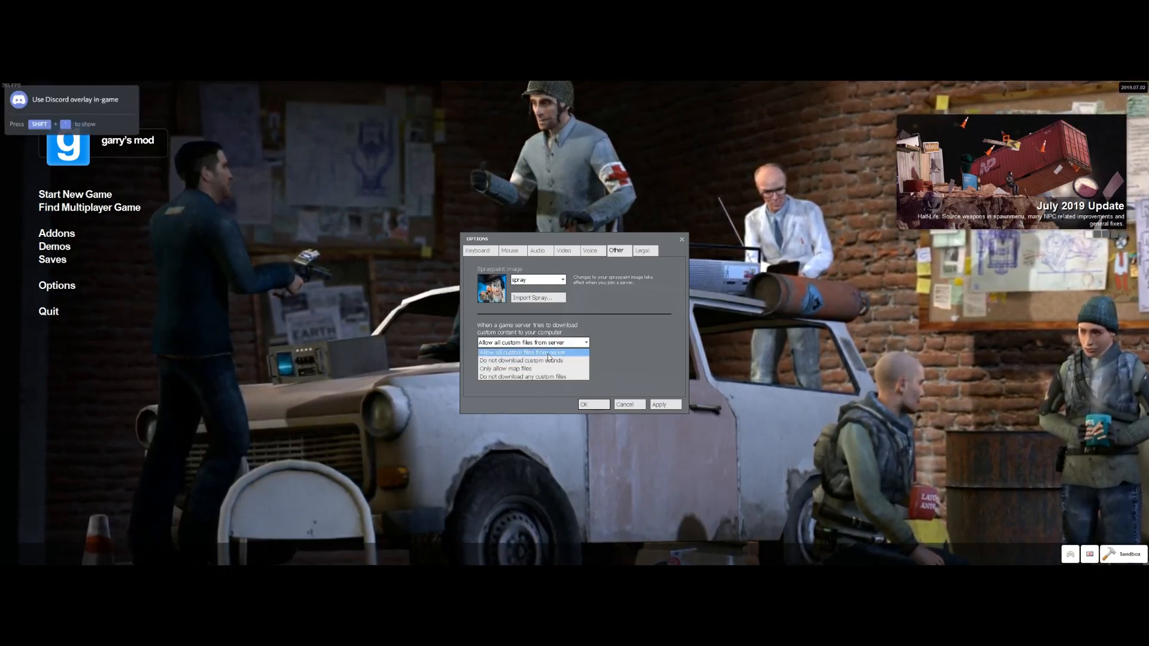
left_click(522, 353)
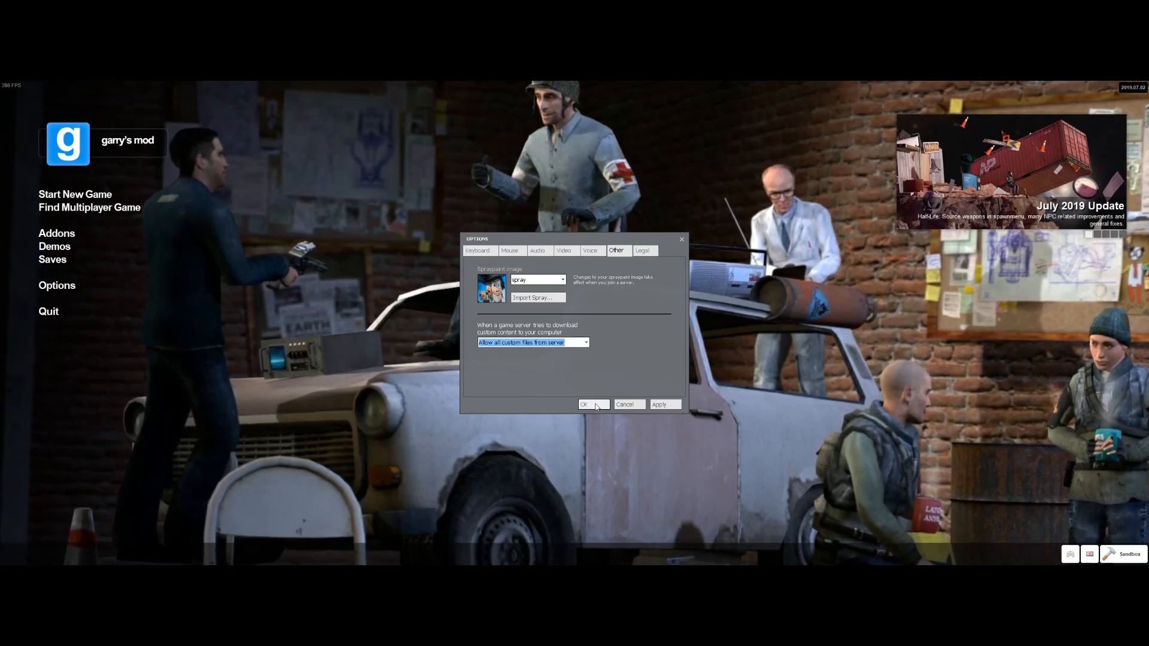
left_click(583, 404)
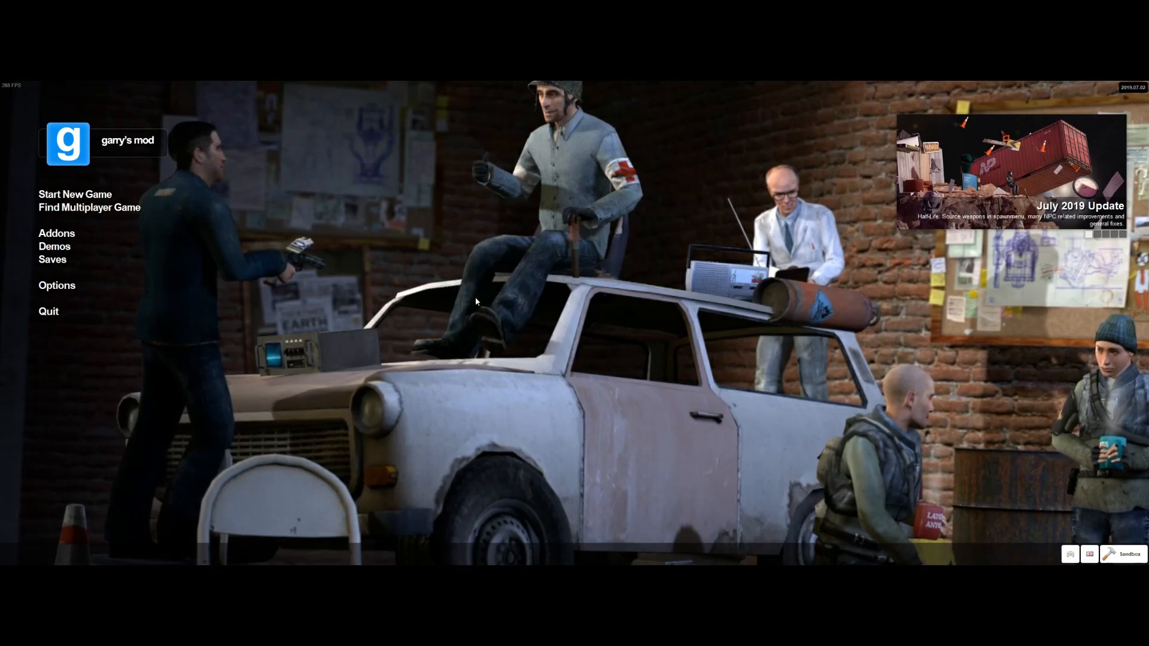
mouse_move(544, 307)
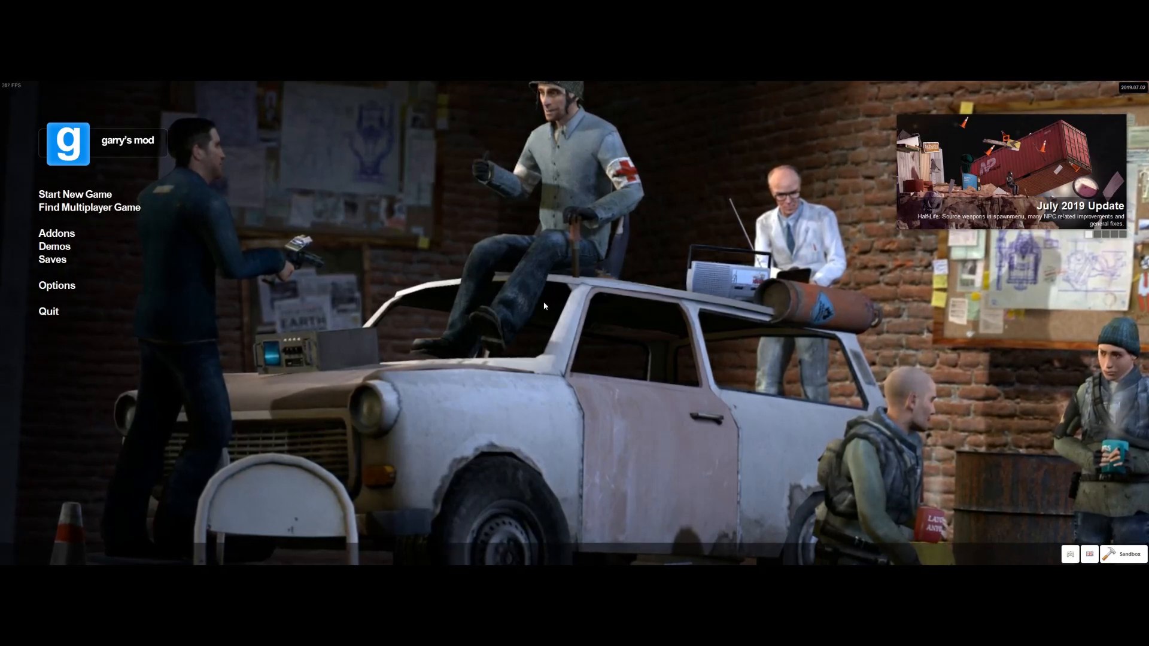